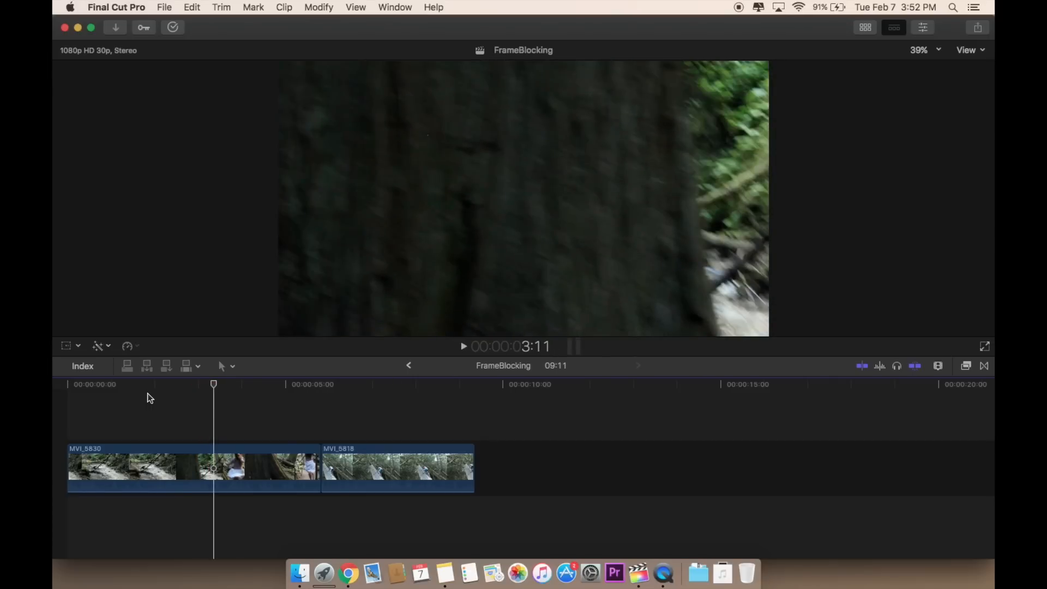
# - Play the timeline toward about 3:22, where the tree covers the frame
pyautogui.press('space')
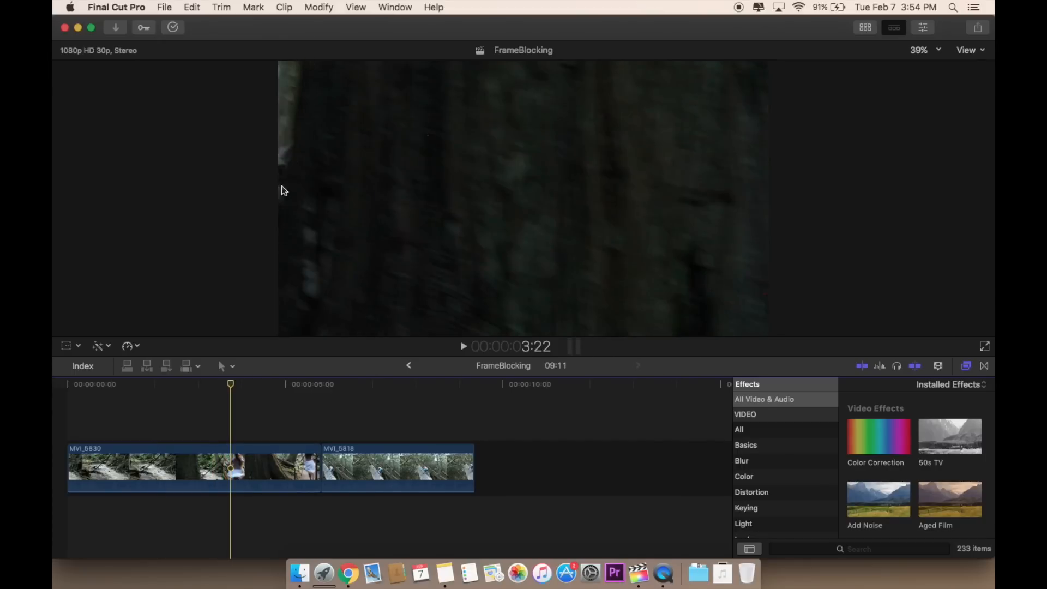
# - Blade MVI_5830 at the playhead where the tree fills the frame
pyautogui.click(334, 467)
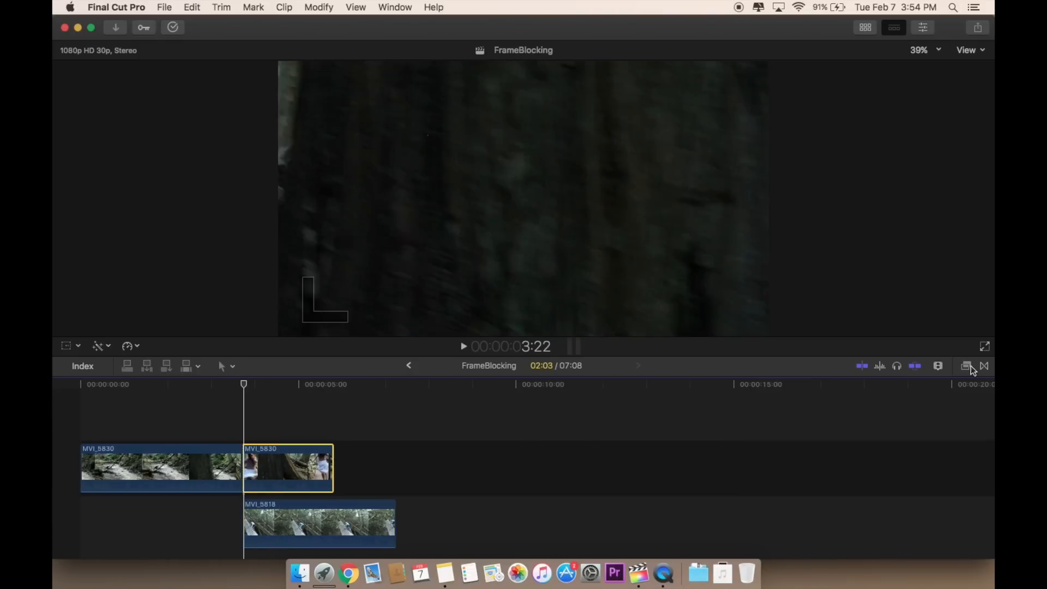
# - Search effects for 'draw' and drop Draw Mask onto the second MVI_5830 part
pyautogui.click(966, 366)
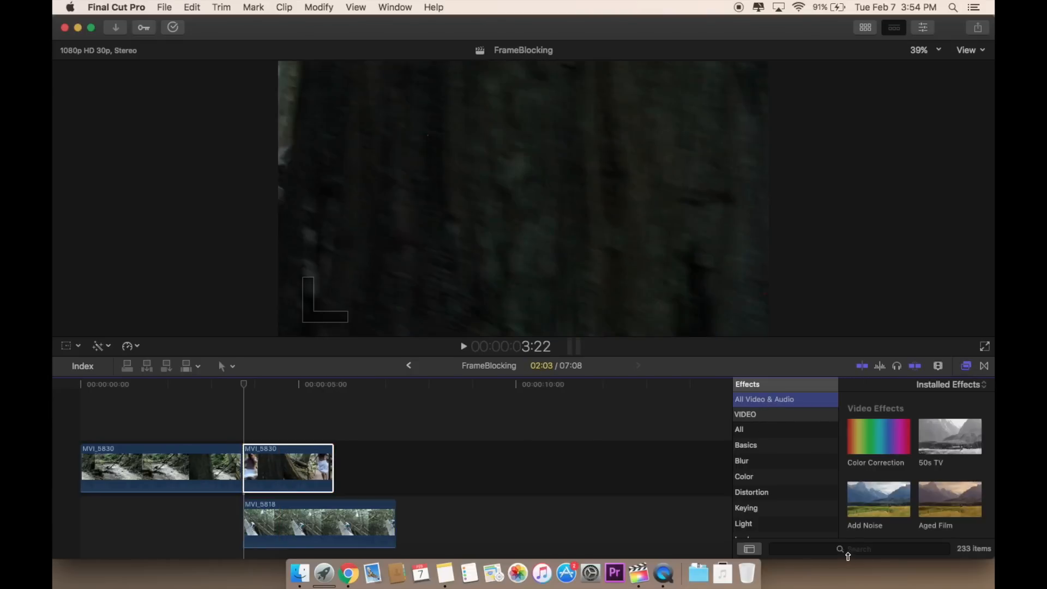
pyautogui.write('draw')
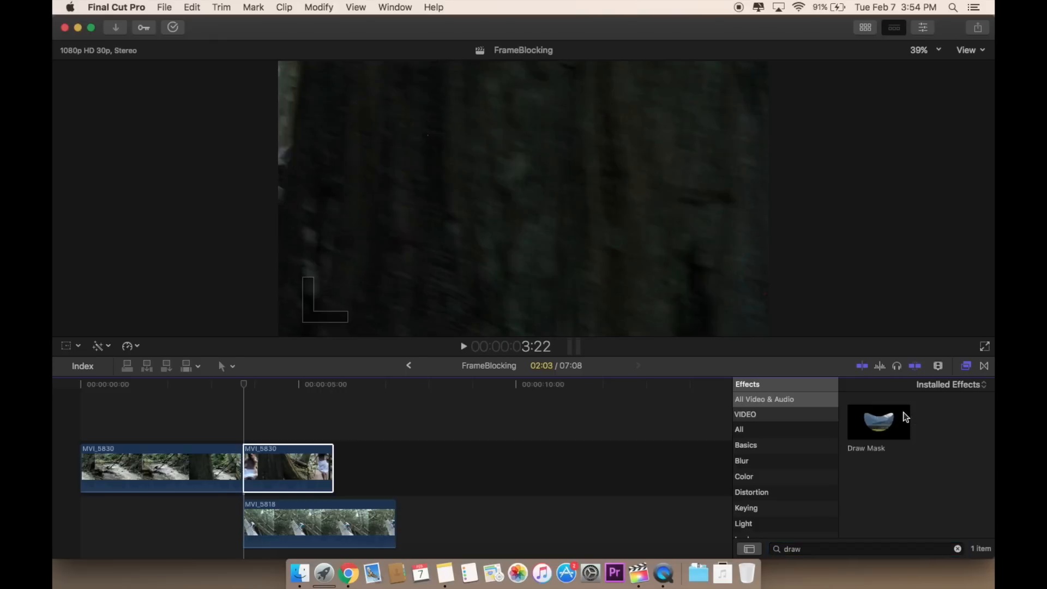
pyautogui.moveTo(878, 421); pyautogui.dragTo(290, 497)
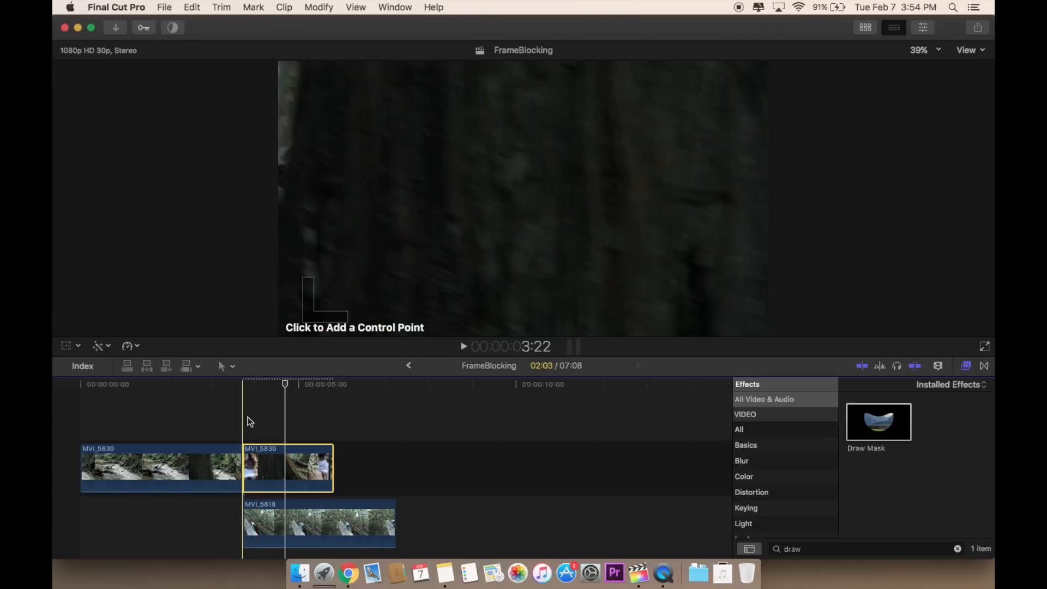
# - Place Draw Mask control points down the tree's left edge
pyautogui.click(242, 384)
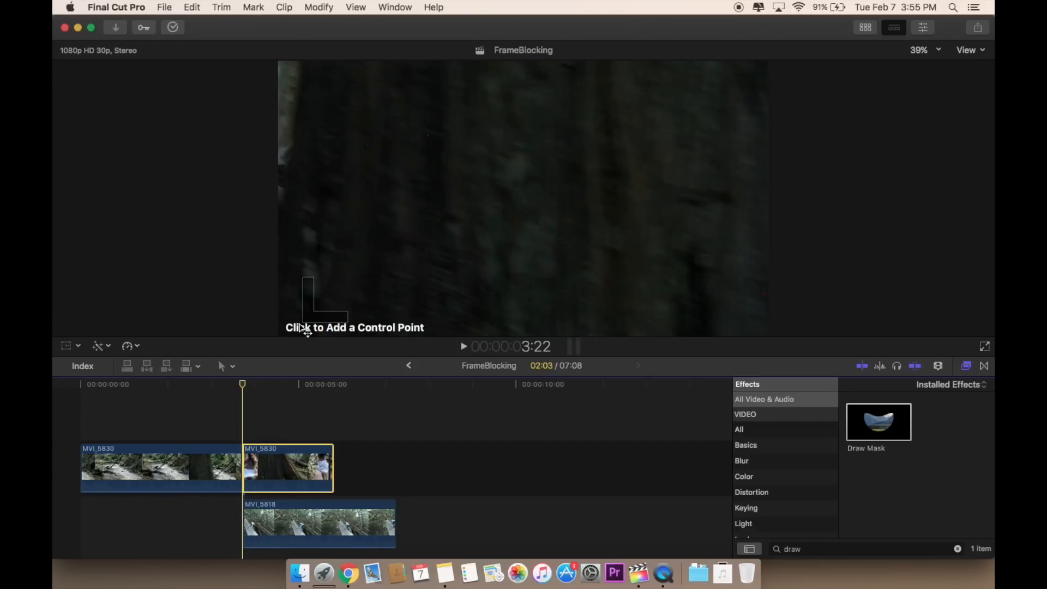
pyautogui.moveTo(297, 71)
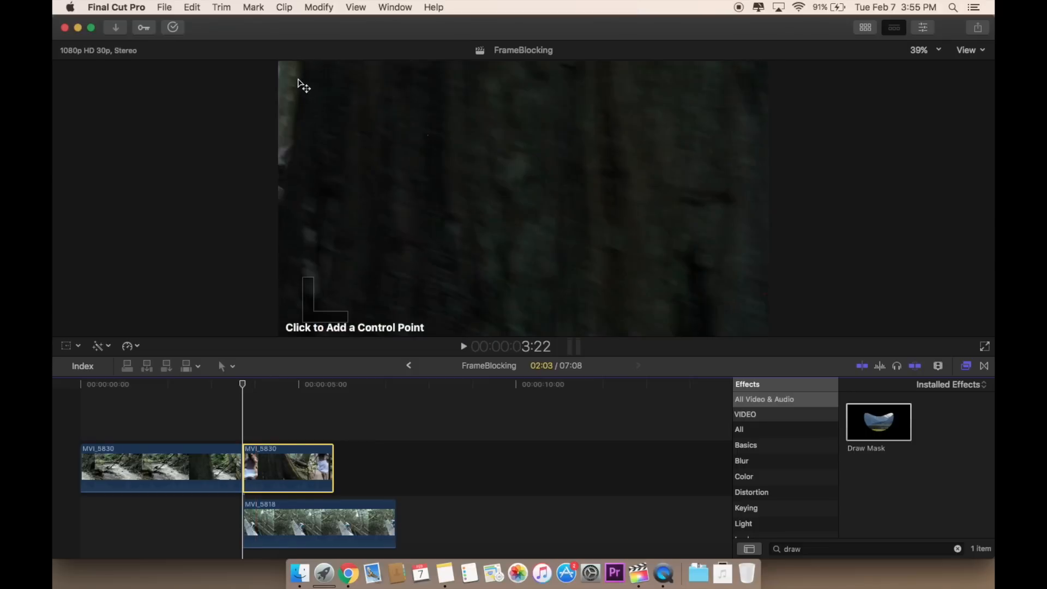
pyautogui.moveTo(300, 71)
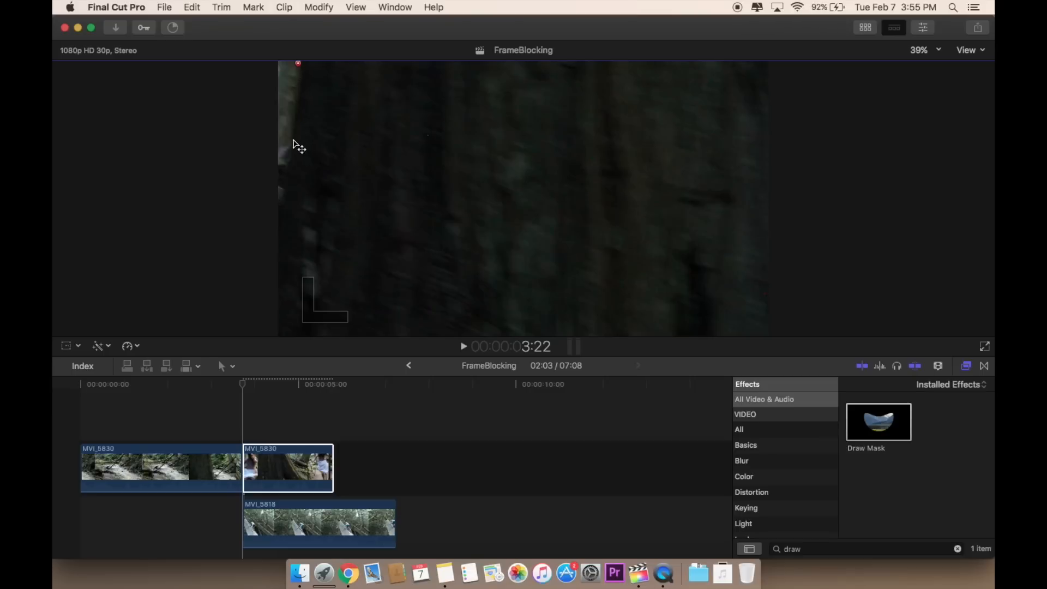
pyautogui.moveTo(298, 65); pyautogui.dragTo(289, 166)
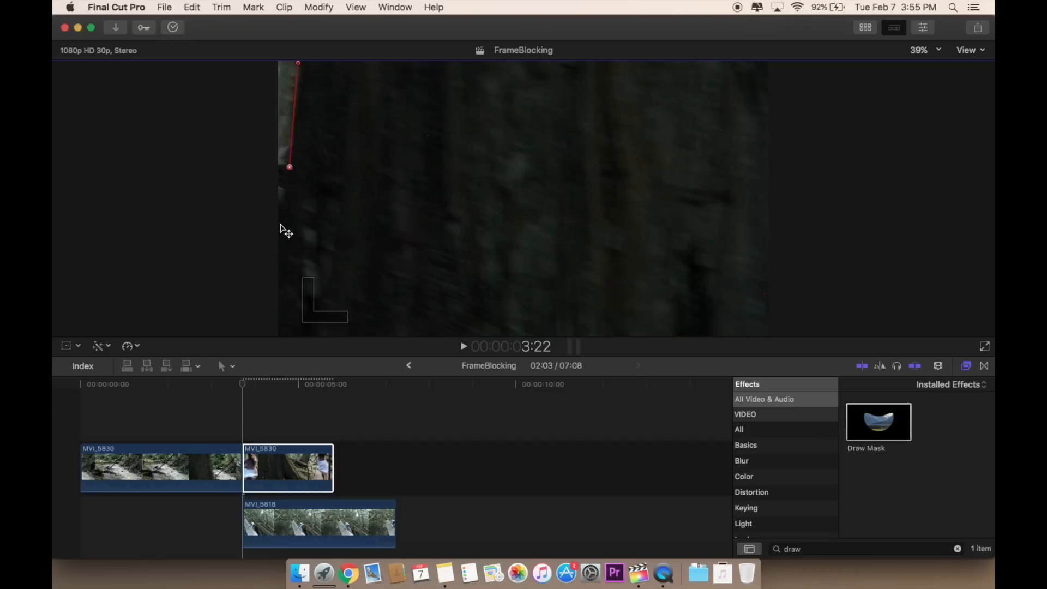
pyautogui.moveTo(289, 167); pyautogui.dragTo(279, 228)
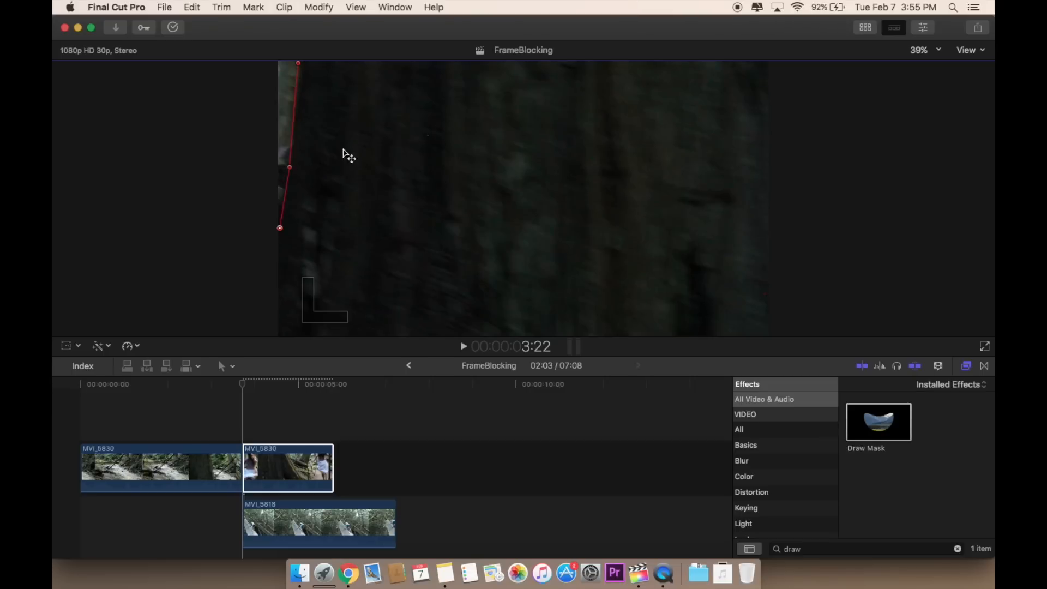
# - Zoom the viewer to 25% and extend the mask outline to the frame's bottom edge
pyautogui.click(920, 49)
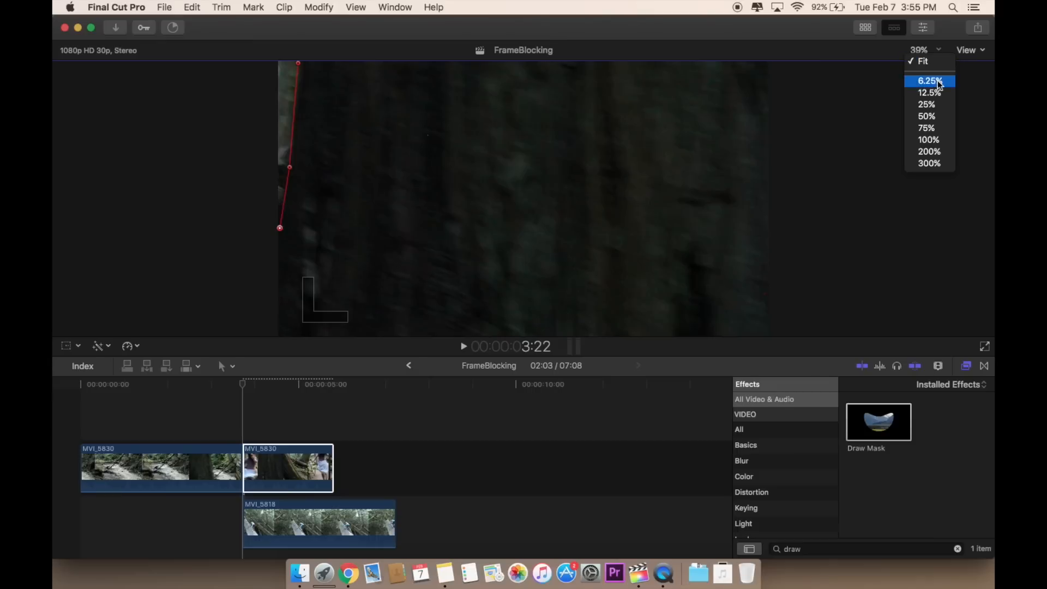
pyautogui.moveTo(944, 107)
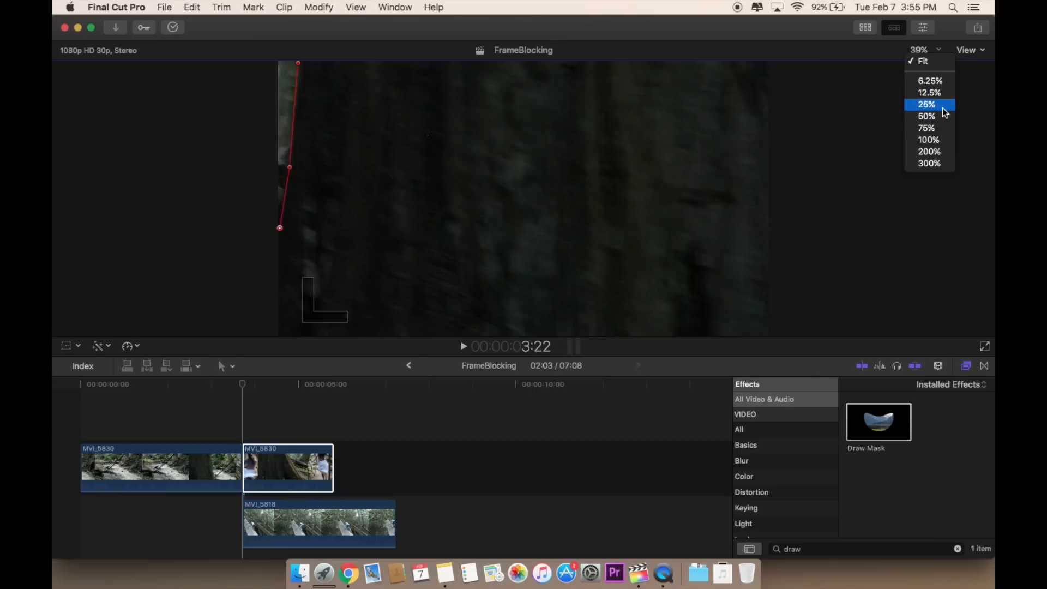
pyautogui.click(927, 104)
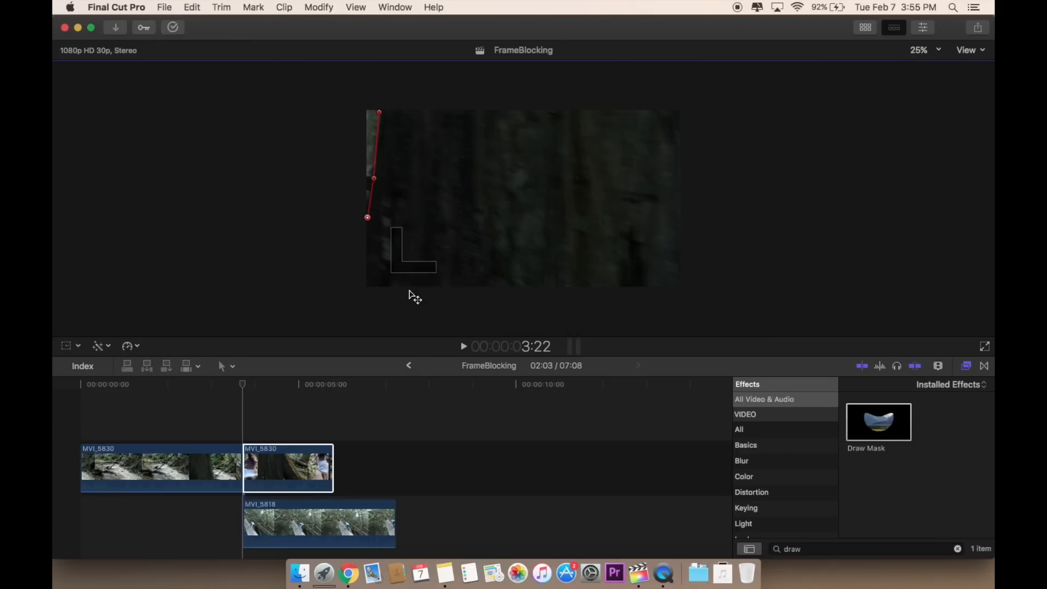
pyautogui.moveTo(369, 234)
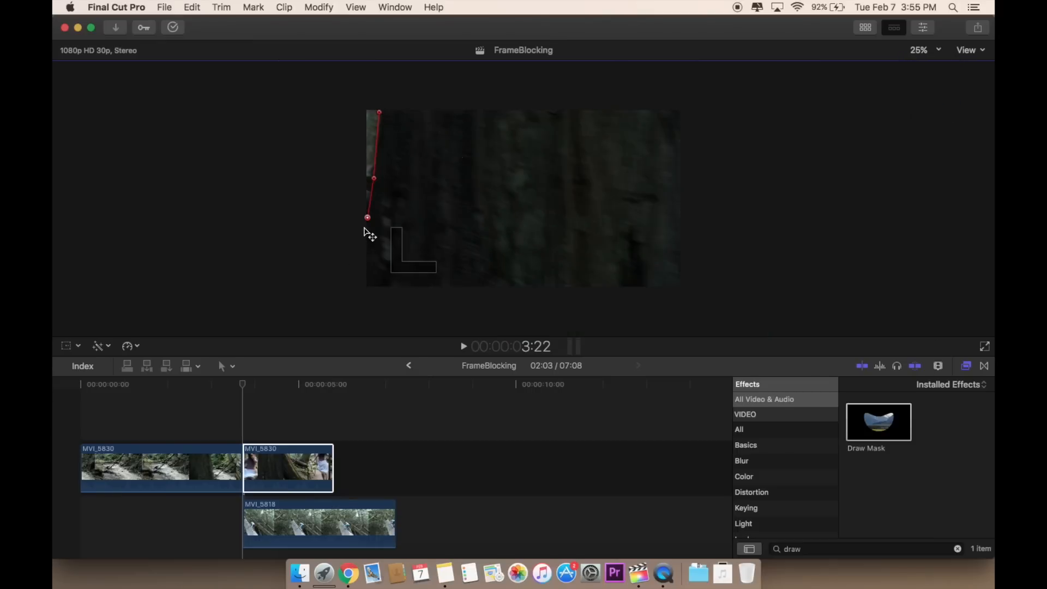
pyautogui.moveTo(367, 217); pyautogui.dragTo(364, 288)
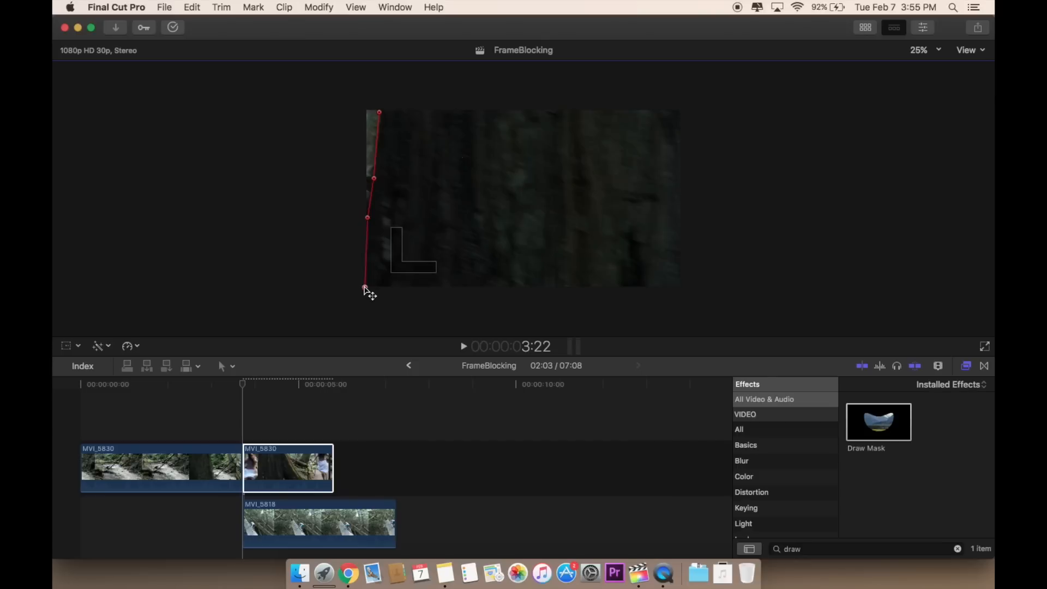
pyautogui.moveTo(365, 288); pyautogui.dragTo(360, 325)
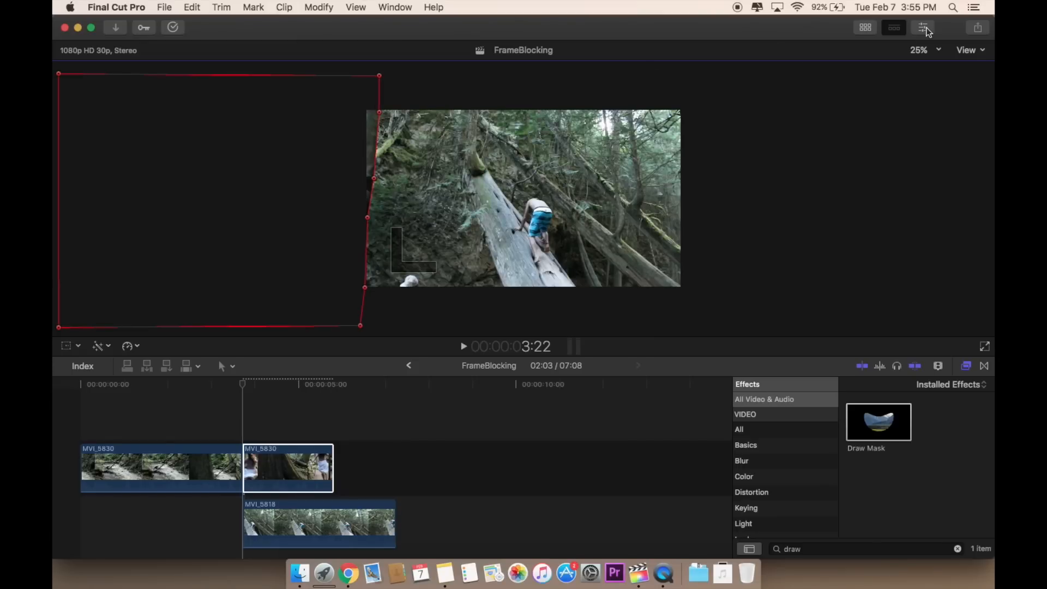
# - Enable Invert Mask for Draw Mask in the Inspector so the tree shows
pyautogui.click(925, 27)
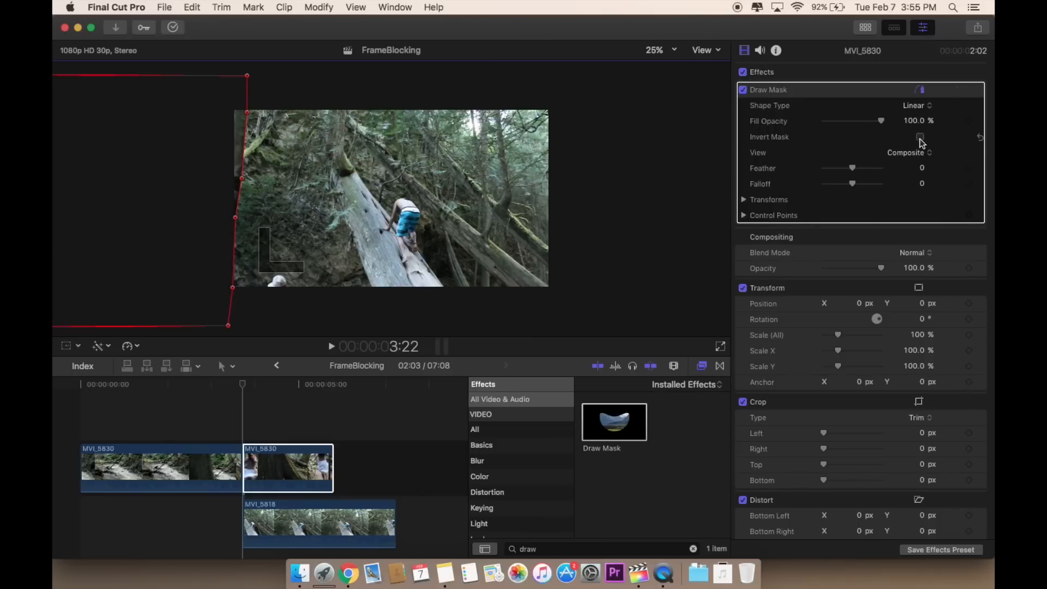
pyautogui.click(919, 137)
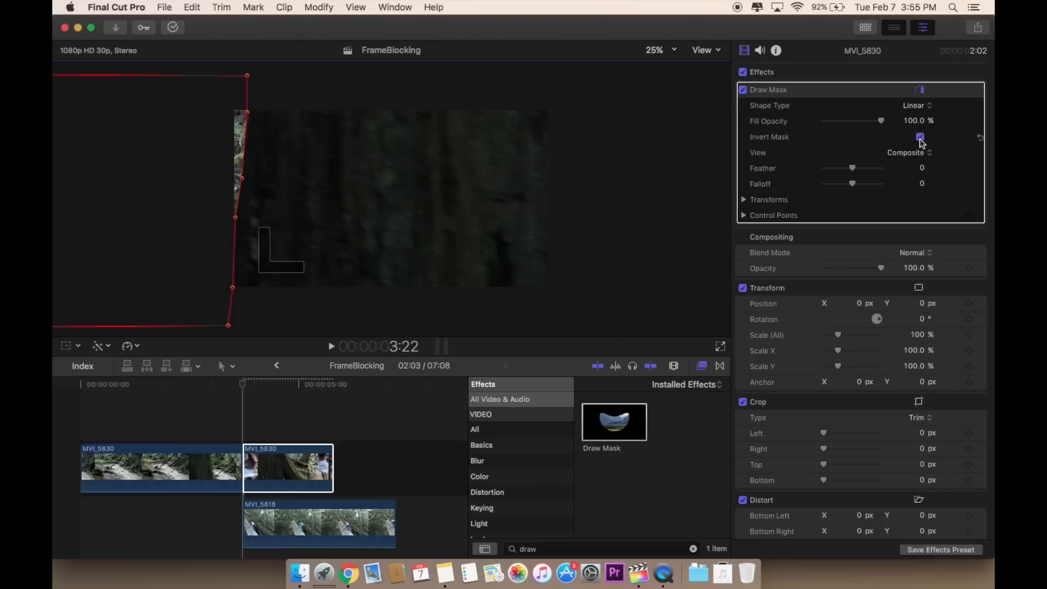
pyautogui.click(920, 137)
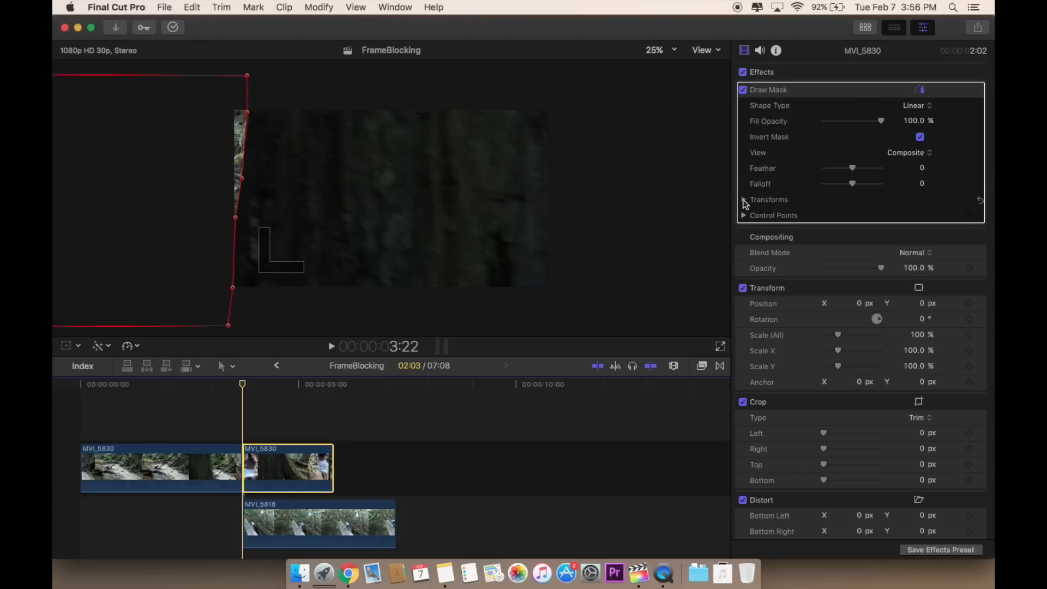
# - Add a starting mask keyframe, then shift the mask rightward past the frame's right edge
pyautogui.click(743, 199)
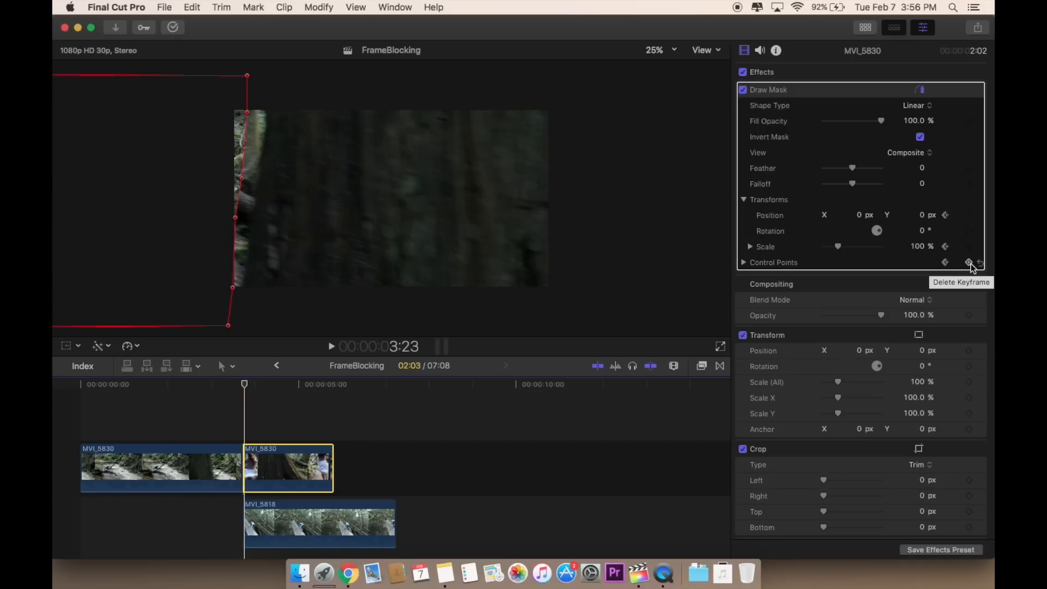
pyautogui.click(969, 261)
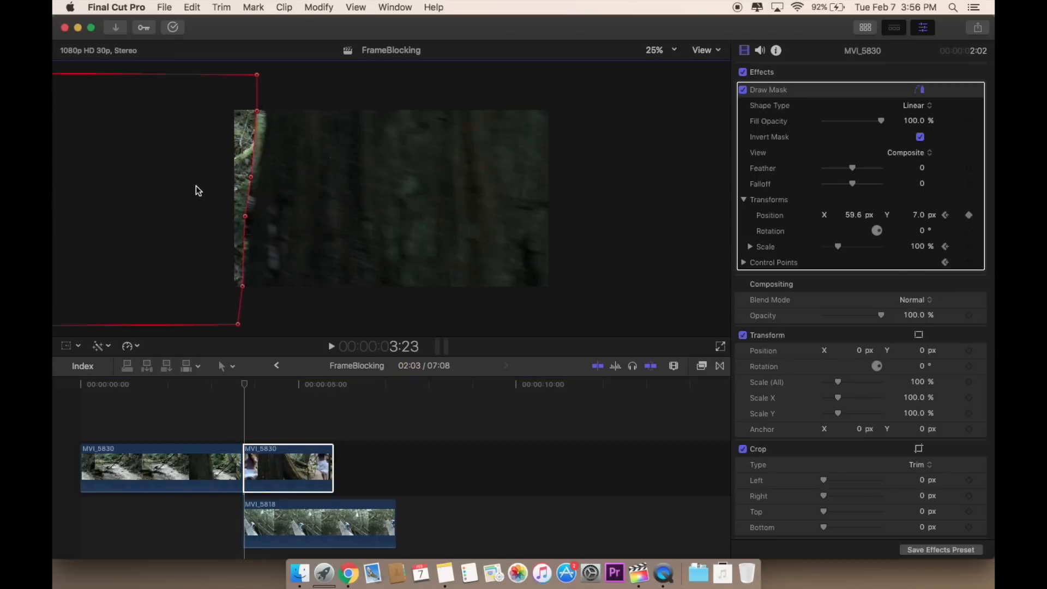
pyautogui.moveTo(252, 119); pyautogui.dragTo(262, 115)
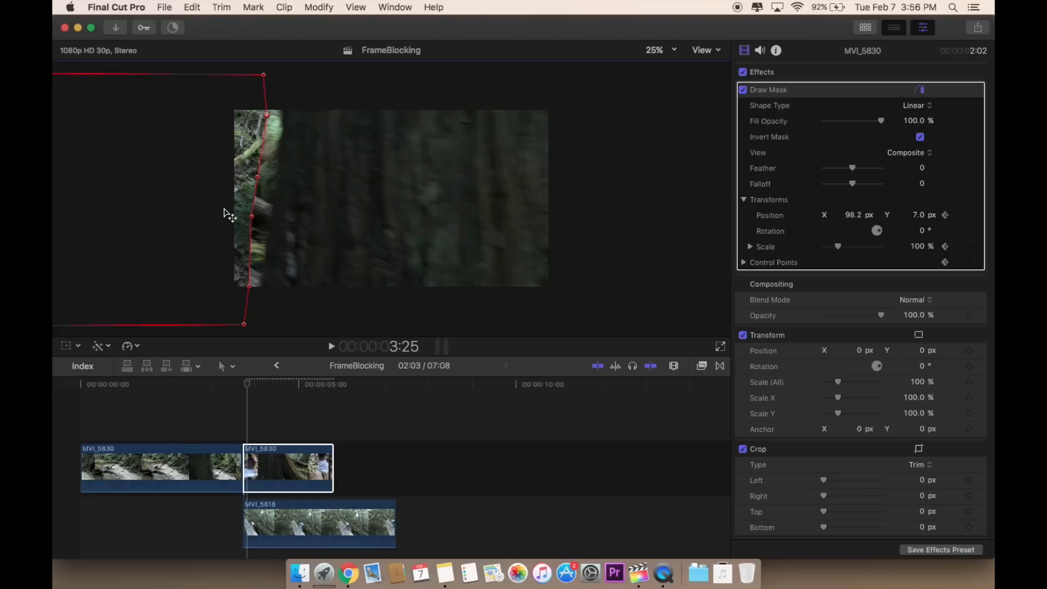
pyautogui.moveTo(250, 217); pyautogui.dragTo(260, 220)
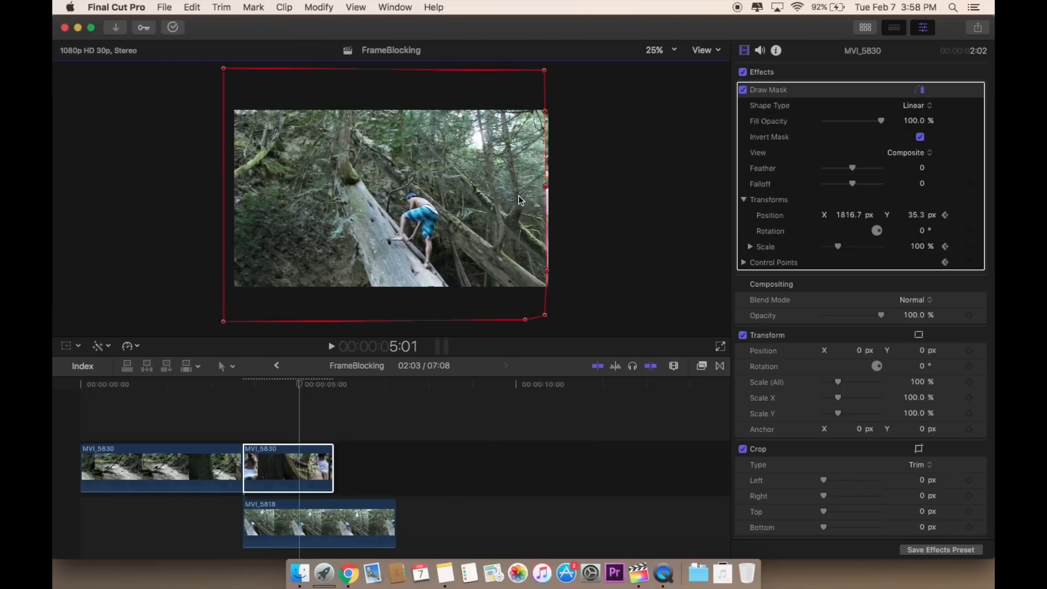
pyautogui.moveTo(544, 200); pyautogui.dragTo(550, 200)
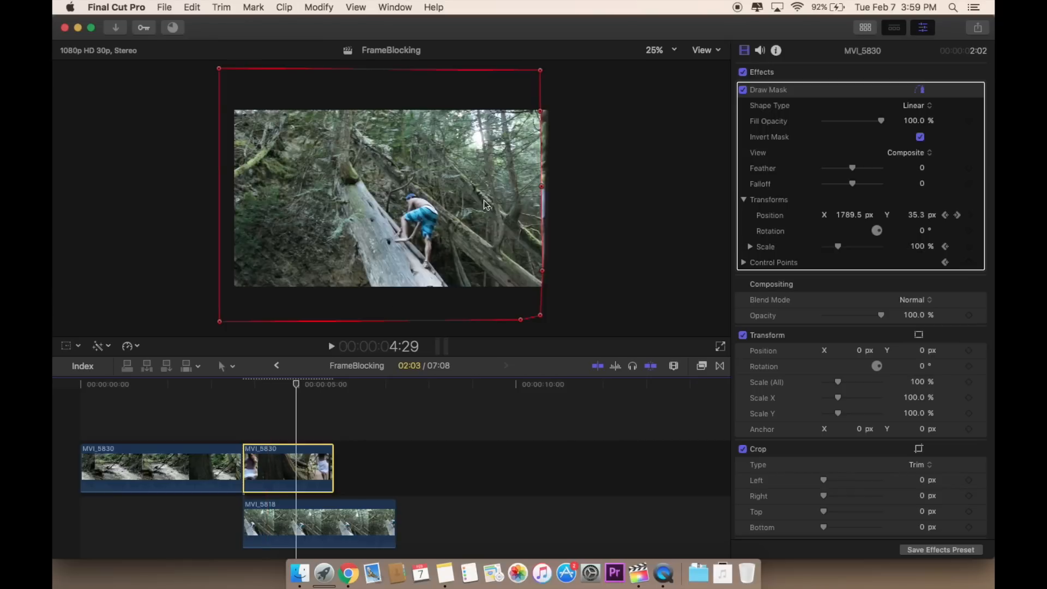
# - Realign the mask with the tree edge around 4:29, adding a position keyframe
pyautogui.moveTo(541, 196); pyautogui.dragTo(546, 197)
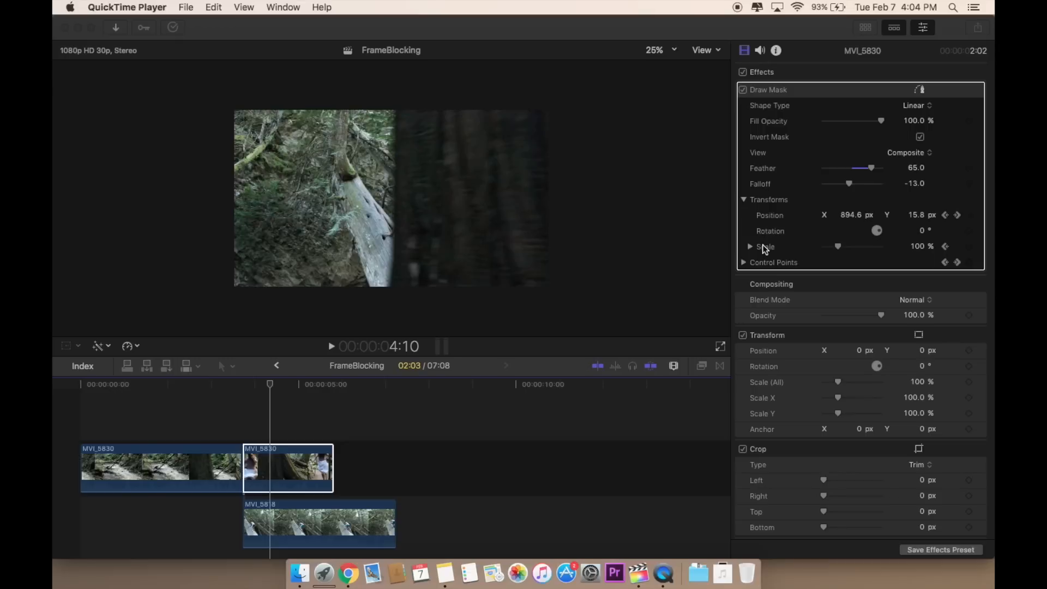
pyautogui.moveTo(684, 194)
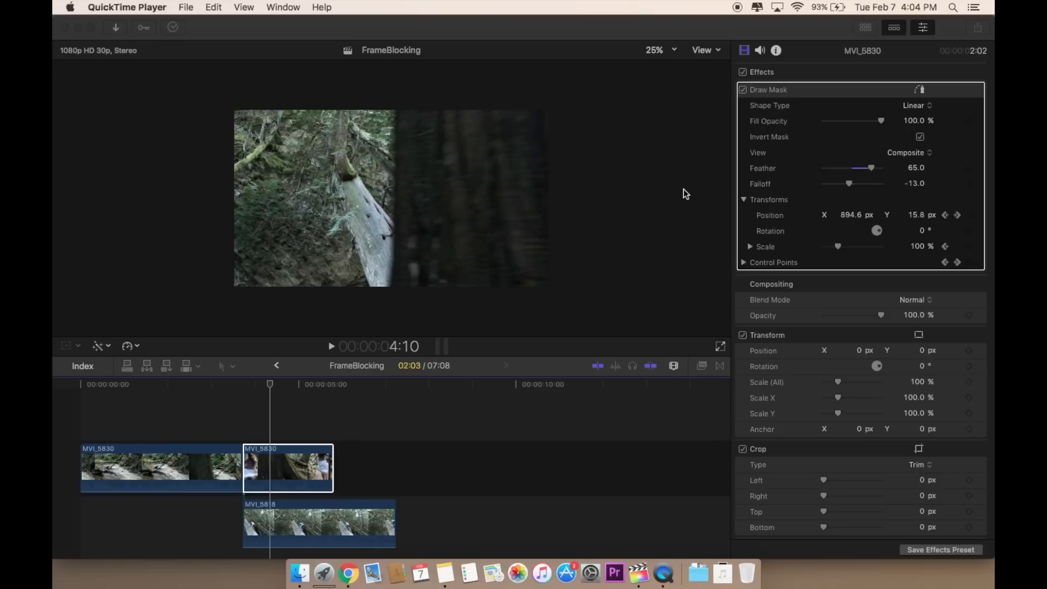
pyautogui.moveTo(774, 250)
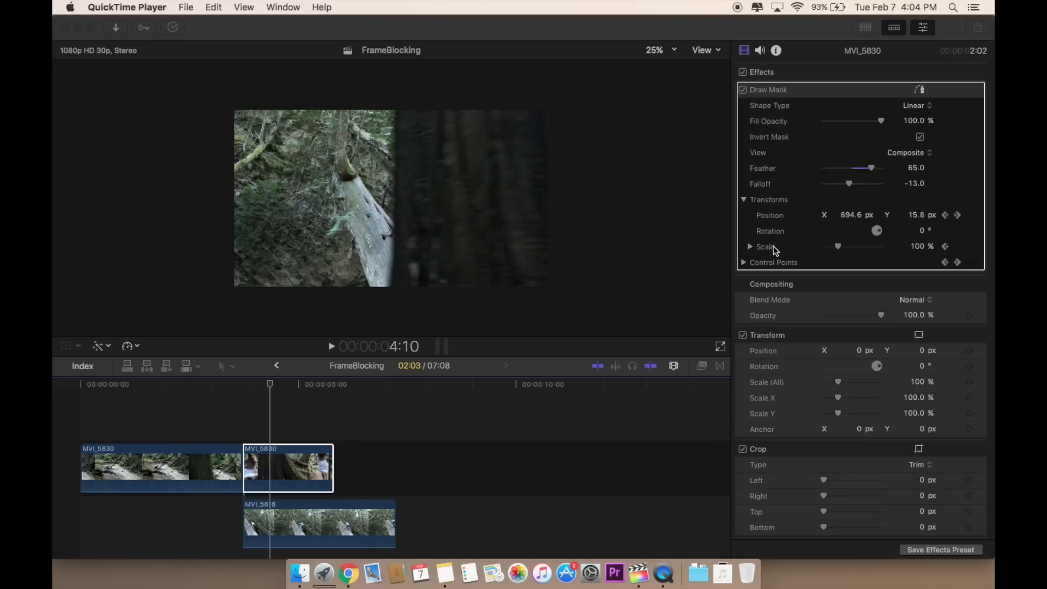
pyautogui.moveTo(954, 281)
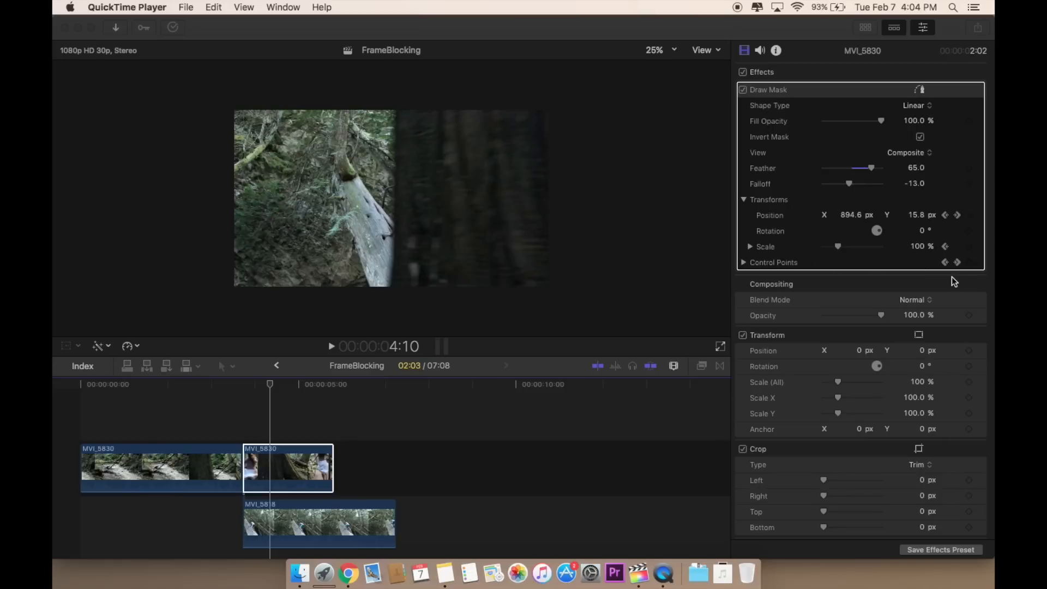